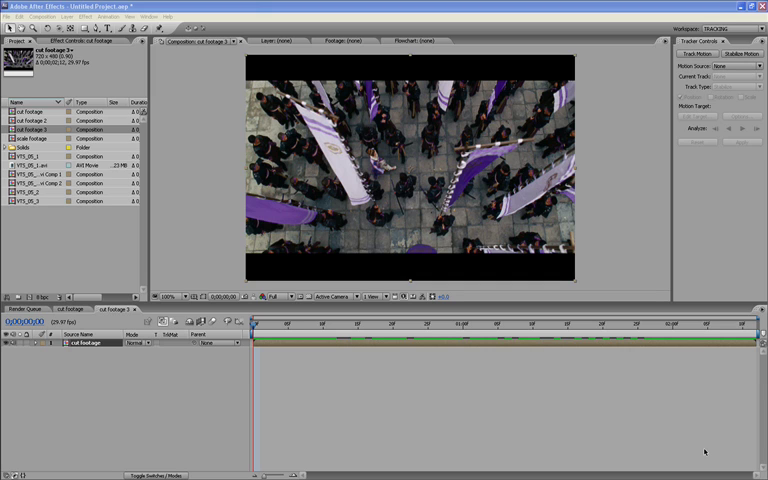
{"action": "mouse_move", "coordinate": [264, 358]}
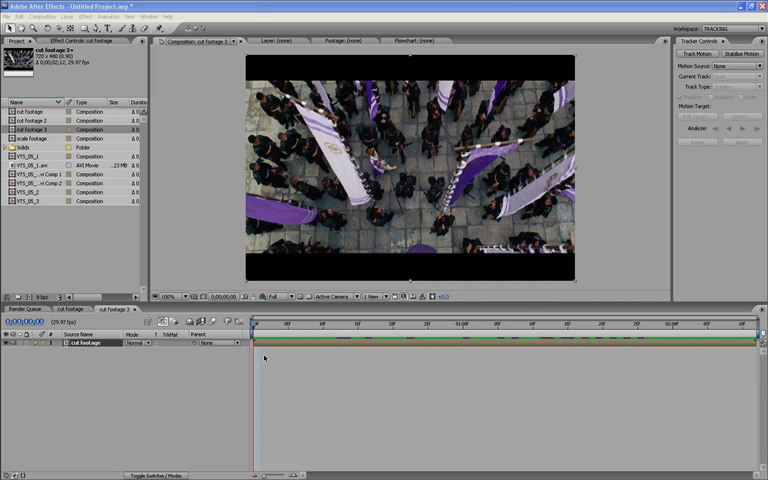
Step: Open the cut footage 3 composition and move the playhead to frame 0;00;00;24
{"action": "left_click", "coordinate": [262, 324]}
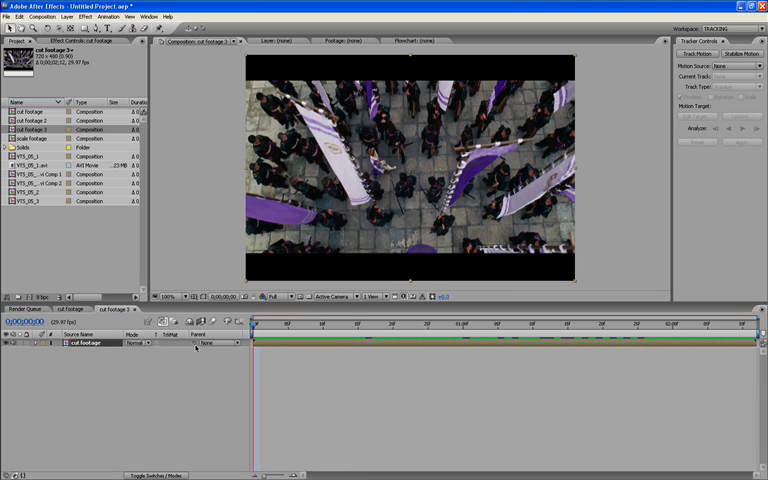
{"action": "left_click", "coordinate": [420, 325]}
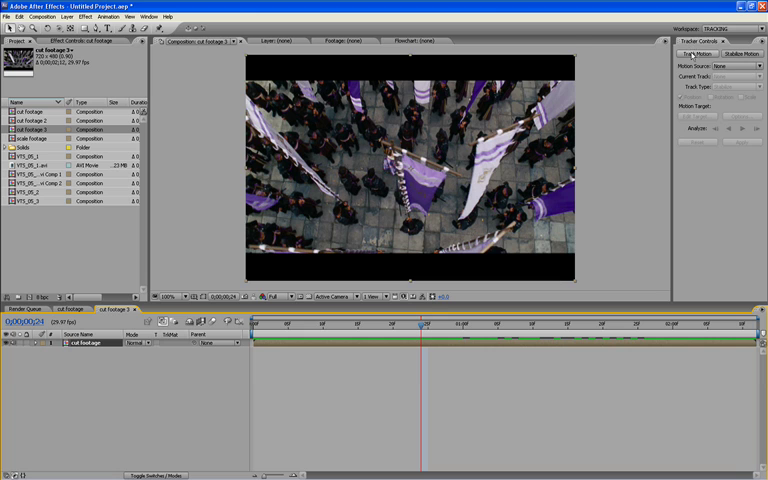
Step: Start a Transform position track on cut footage, keeping Tracker 1 as the current track
{"action": "left_click", "coordinate": [693, 54]}
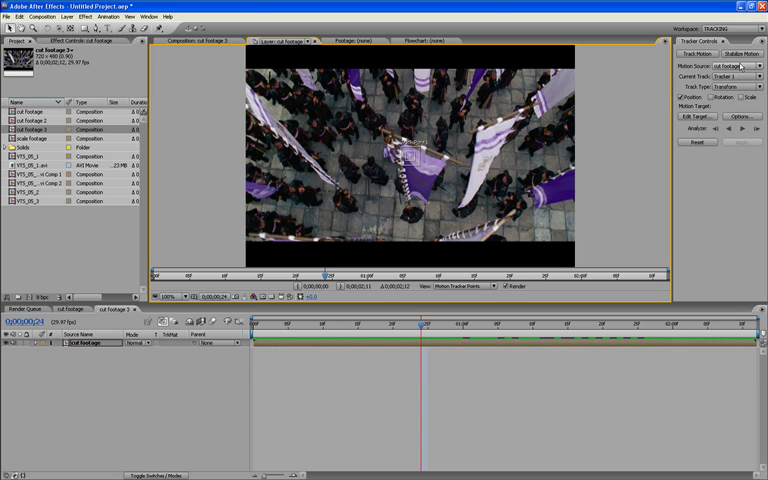
{"action": "left_click", "coordinate": [730, 76]}
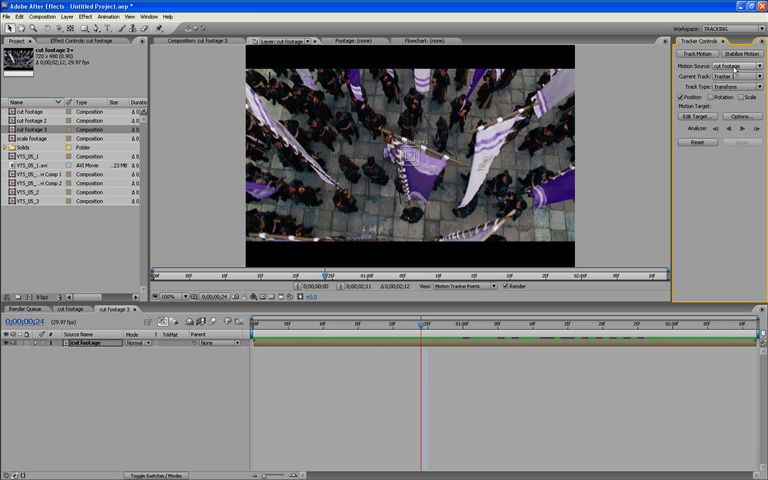
{"action": "left_click", "coordinate": [730, 77]}
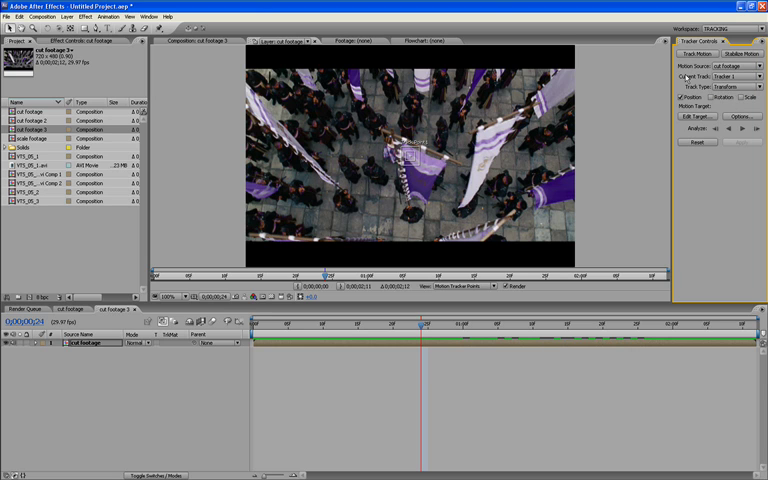
{"action": "left_click", "coordinate": [735, 76]}
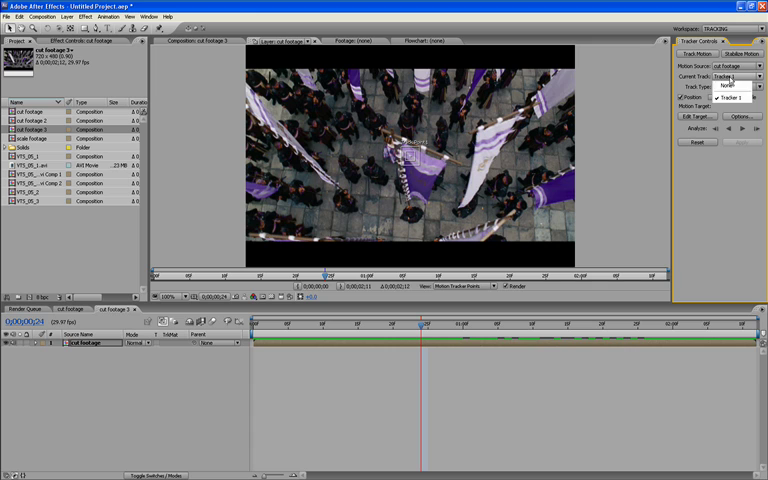
{"action": "left_click", "coordinate": [728, 85]}
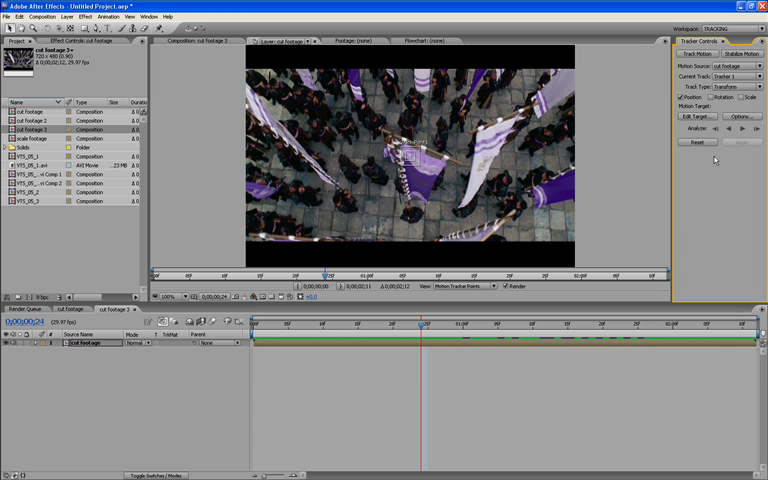
{"action": "left_click", "coordinate": [728, 86]}
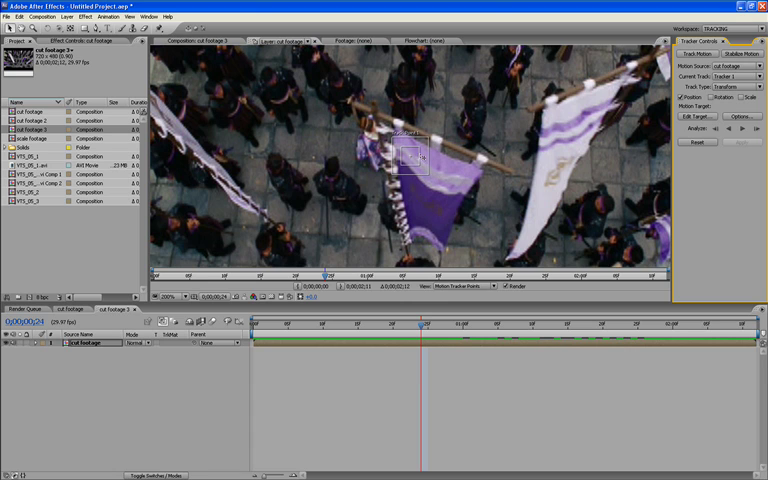
{"action": "mouse_move", "coordinate": [410, 147]}
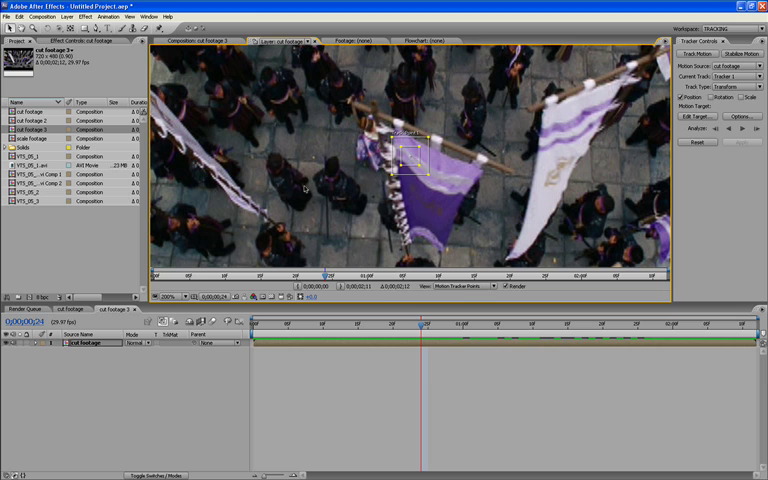
{"action": "mouse_move", "coordinate": [435, 183]}
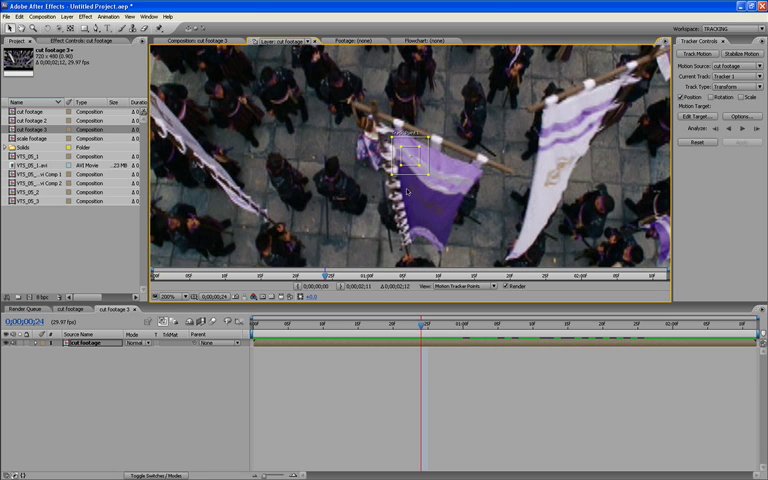
{"action": "mouse_move", "coordinate": [382, 120]}
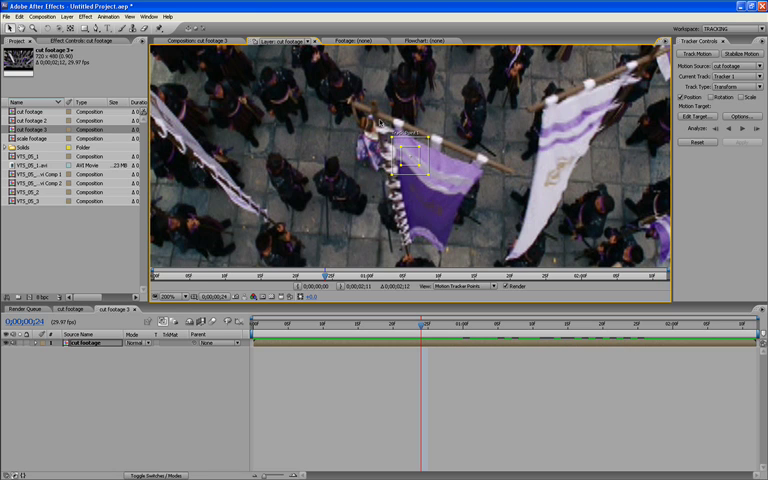
{"action": "mouse_move", "coordinate": [438, 123]}
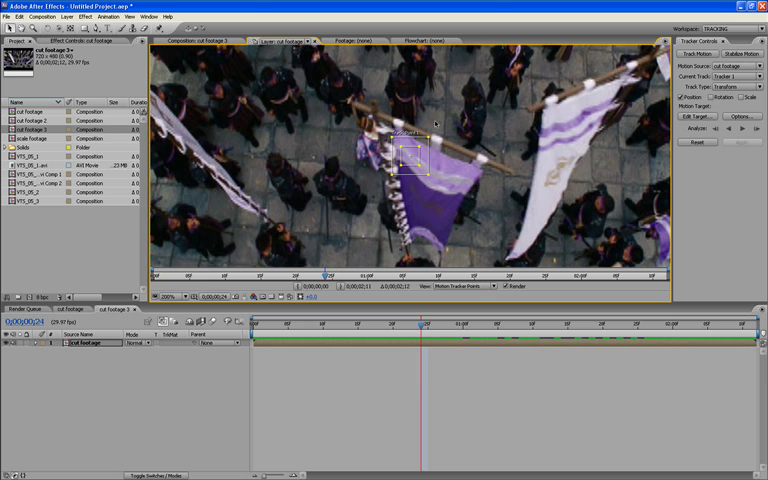
{"action": "mouse_move", "coordinate": [438, 175]}
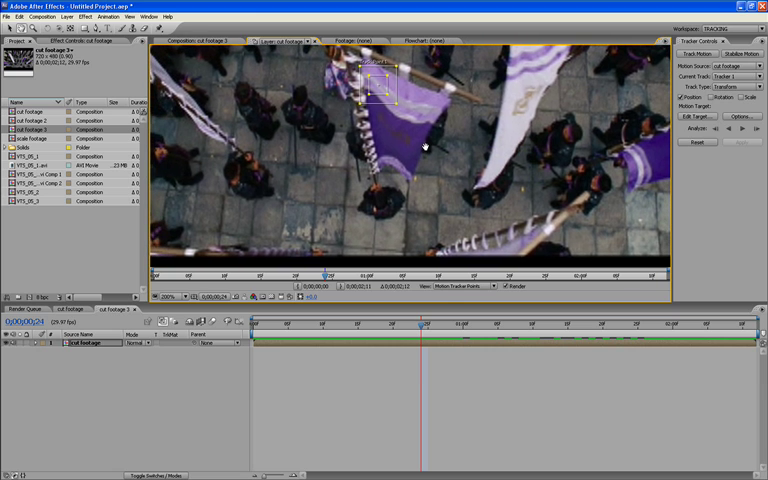
{"action": "mouse_move", "coordinate": [369, 231]}
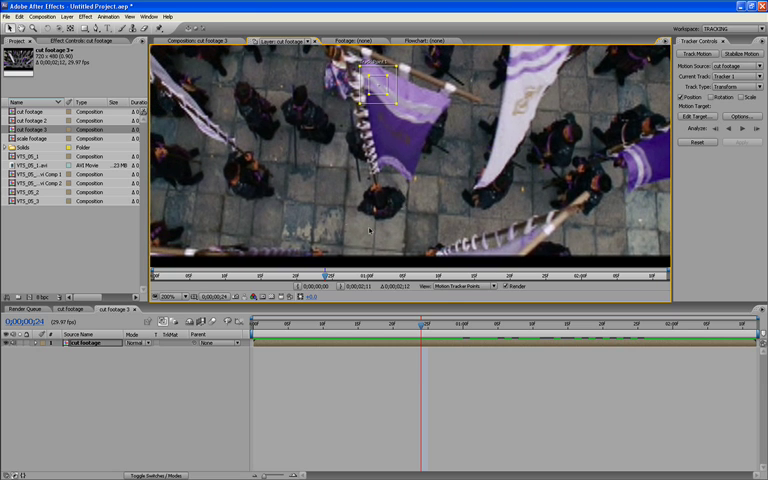
{"action": "mouse_move", "coordinate": [399, 210]}
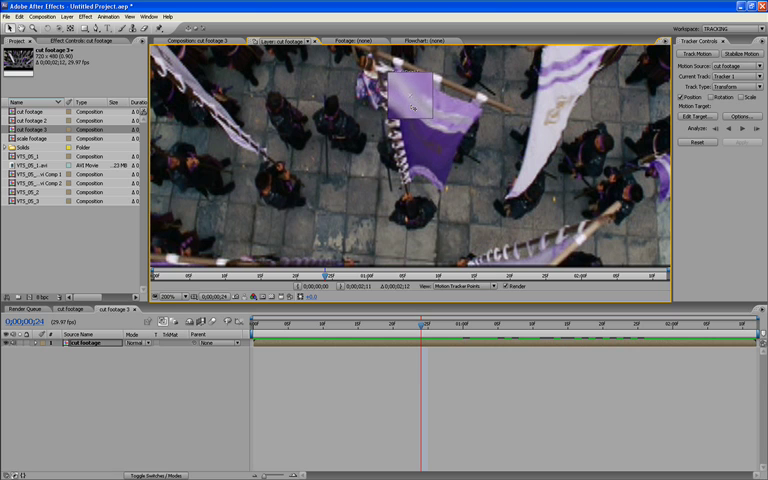
Step: Drag Track Point 1 off the flag down onto a dark-robed figure by the flagpole
{"action": "left_click_drag", "start_coordinate": [408, 110], "coordinate": [408, 165]}
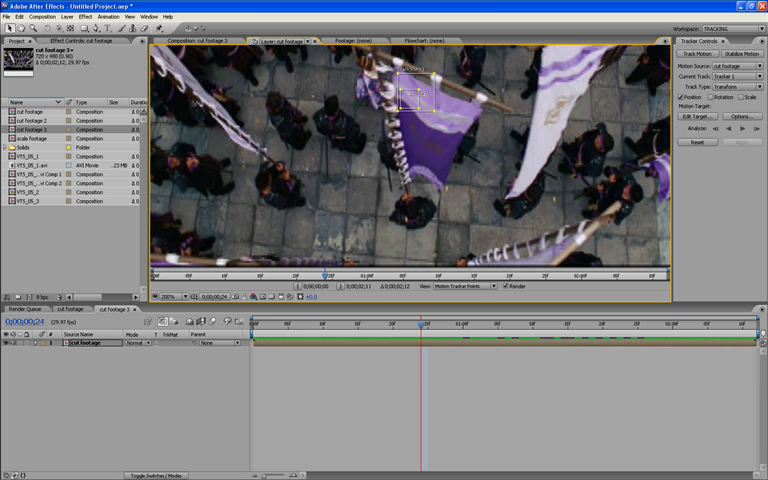
{"action": "left_click_drag", "start_coordinate": [410, 95], "coordinate": [407, 88]}
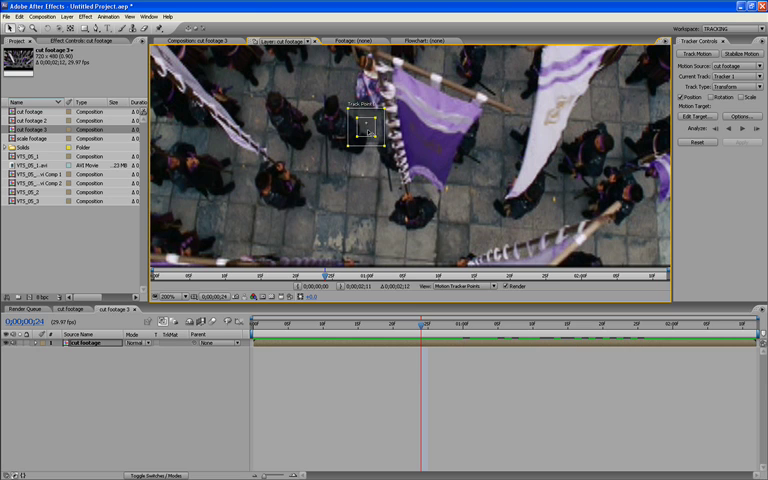
{"action": "left_click_drag", "start_coordinate": [365, 130], "coordinate": [405, 170]}
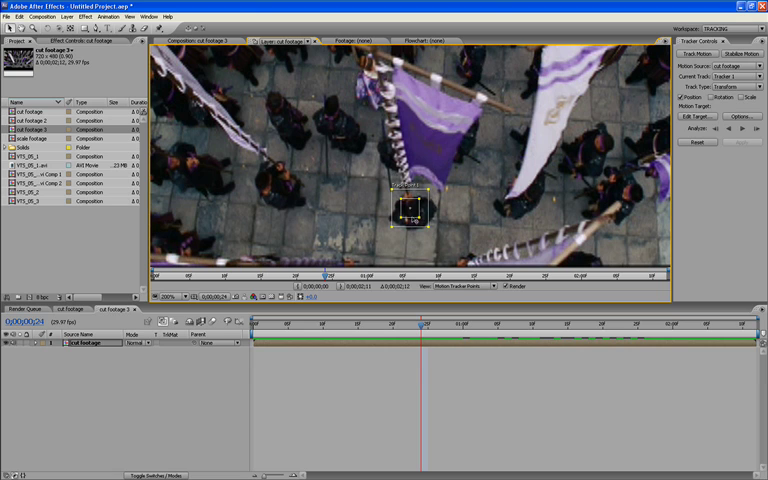
Step: Nudge Track Point 1 onto the dark-robed figure's head below the purple flag
{"action": "left_click_drag", "start_coordinate": [410, 215], "coordinate": [408, 207]}
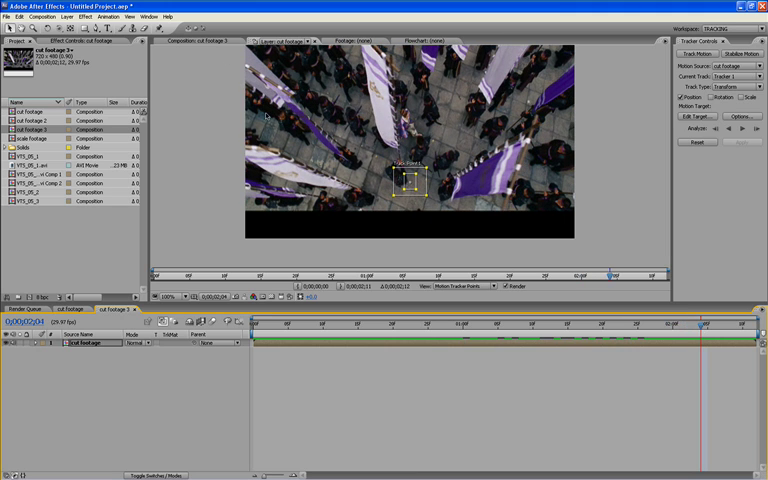
{"action": "mouse_move", "coordinate": [440, 160]}
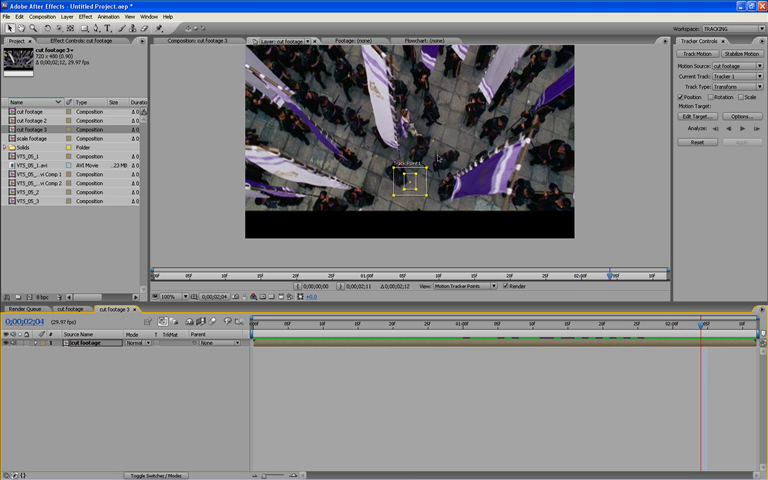
Step: Move the Layer panel's time indicator back to 0;00;00;00
{"action": "left_click", "coordinate": [710, 323]}
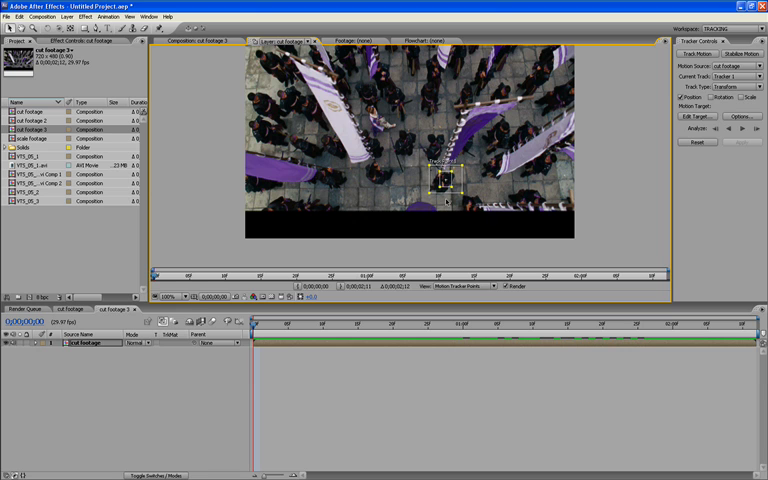
Step: Zoom the Layer viewer and return to the clip's first frame with the point on the figure
{"action": "left_click", "coordinate": [177, 297]}
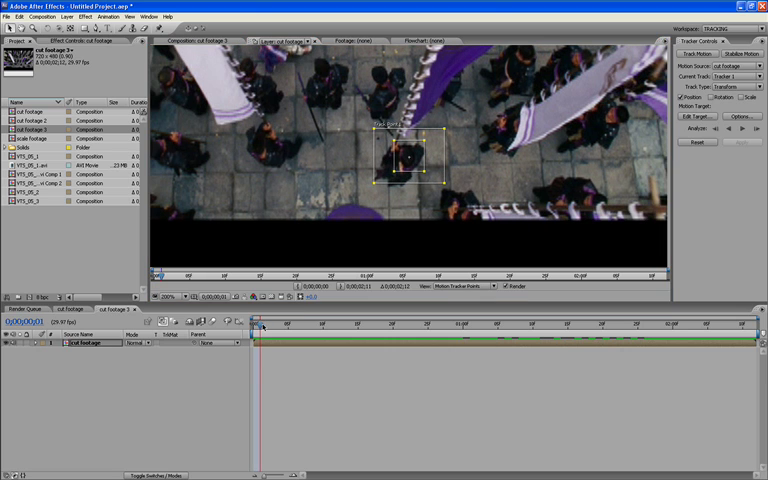
{"action": "left_click", "coordinate": [288, 323]}
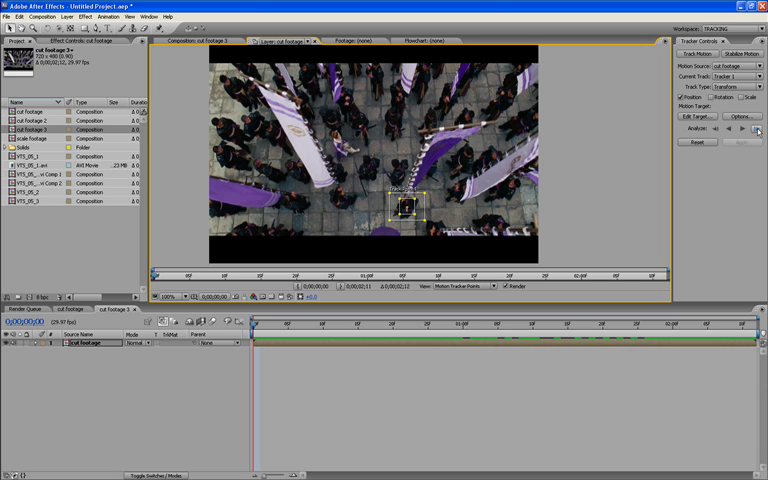
Step: Run Analyze Forward on Tracker 1 to record the figure's motion path
{"action": "left_click", "coordinate": [758, 128]}
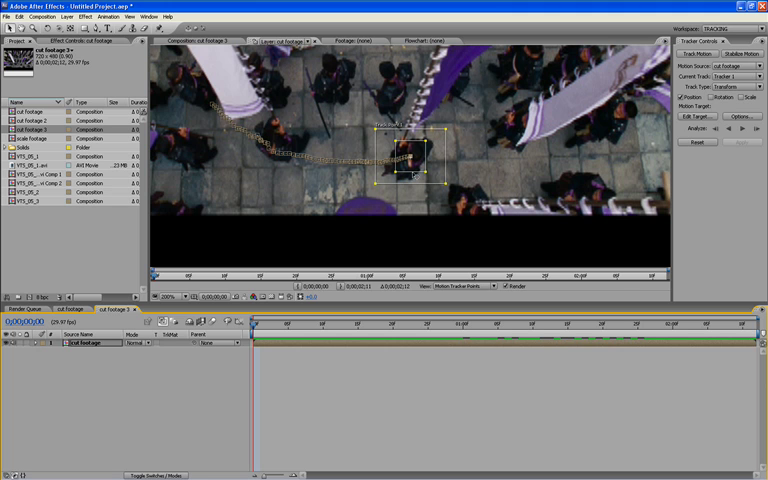
Step: Reposition the track point, check the next frame, then scrub back to 0:00:00:00
{"action": "left_click_drag", "start_coordinate": [405, 155], "coordinate": [270, 135]}
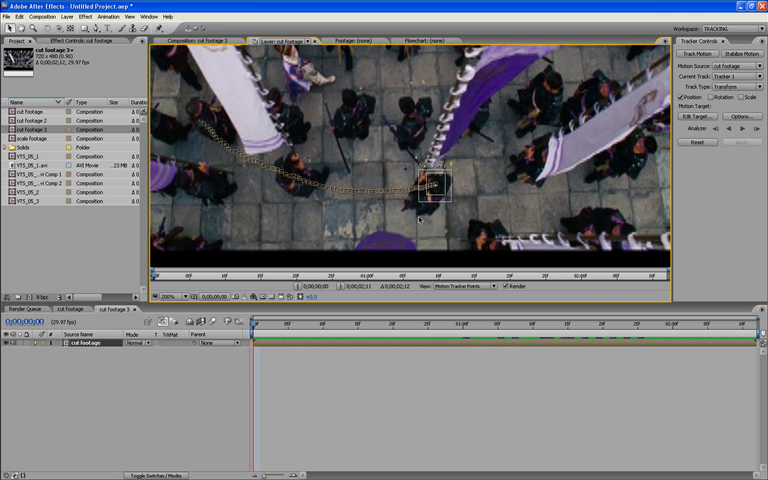
{"action": "mouse_move", "coordinate": [438, 200]}
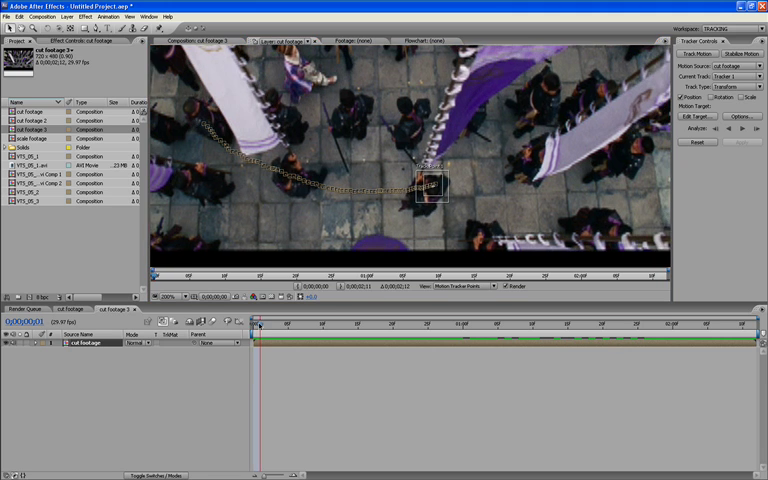
{"action": "left_click", "coordinate": [507, 324]}
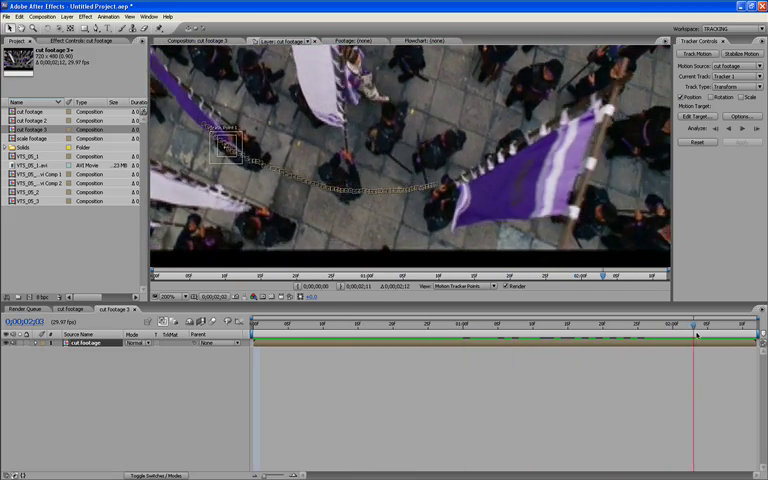
{"action": "left_click_drag", "start_coordinate": [694, 322], "coordinate": [580, 322]}
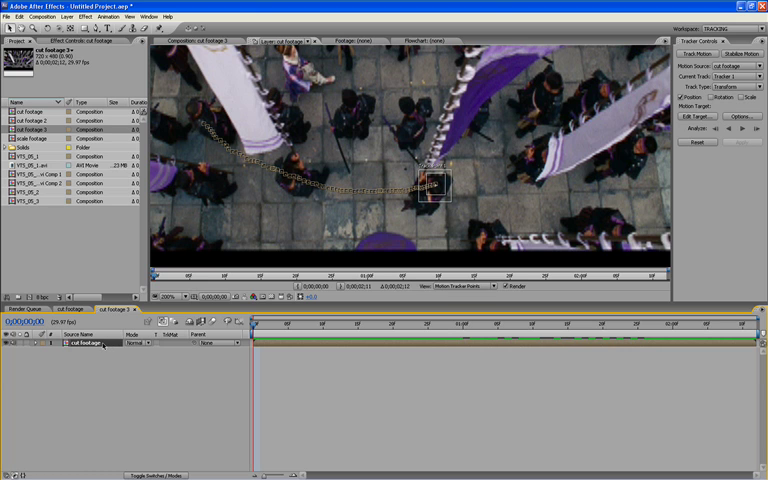
{"action": "mouse_move", "coordinate": [104, 356]}
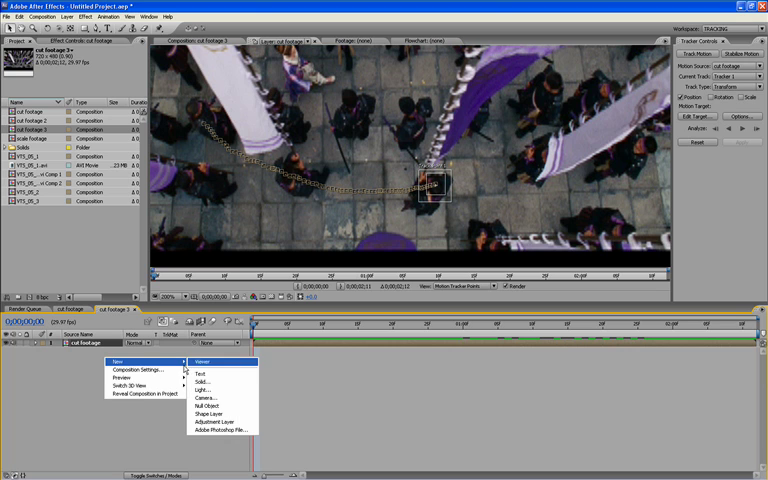
Step: Add a Null Object layer above cut footage and begin renaming Null 1
{"action": "left_click", "coordinate": [205, 405]}
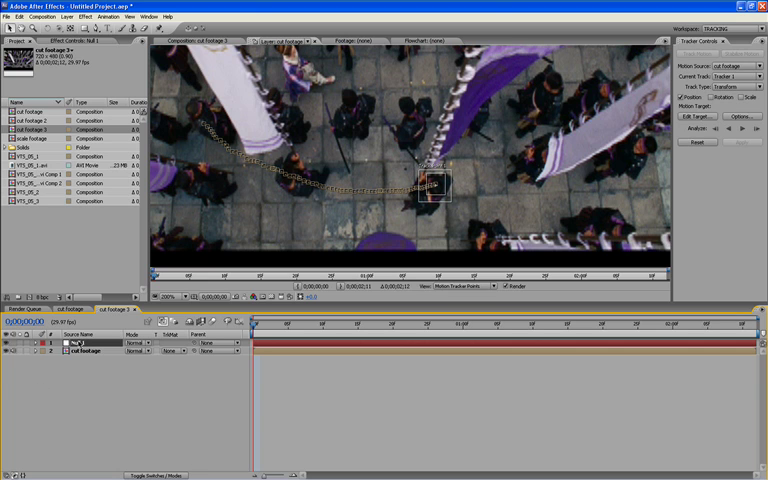
{"action": "double_click", "coordinate": [88, 343]}
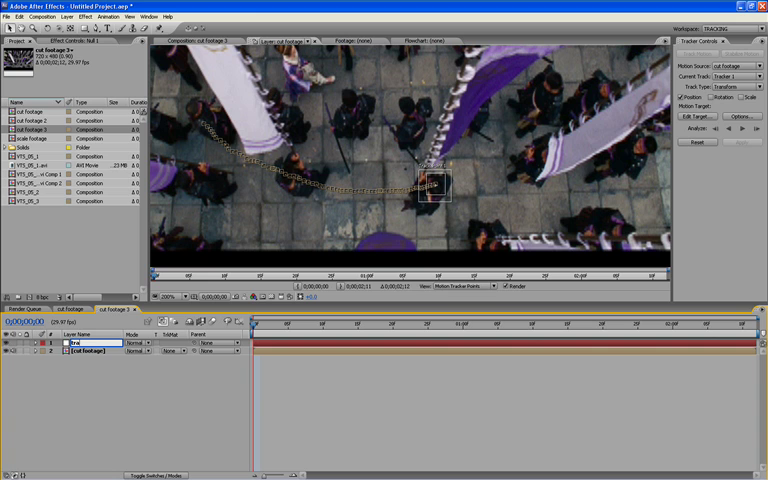